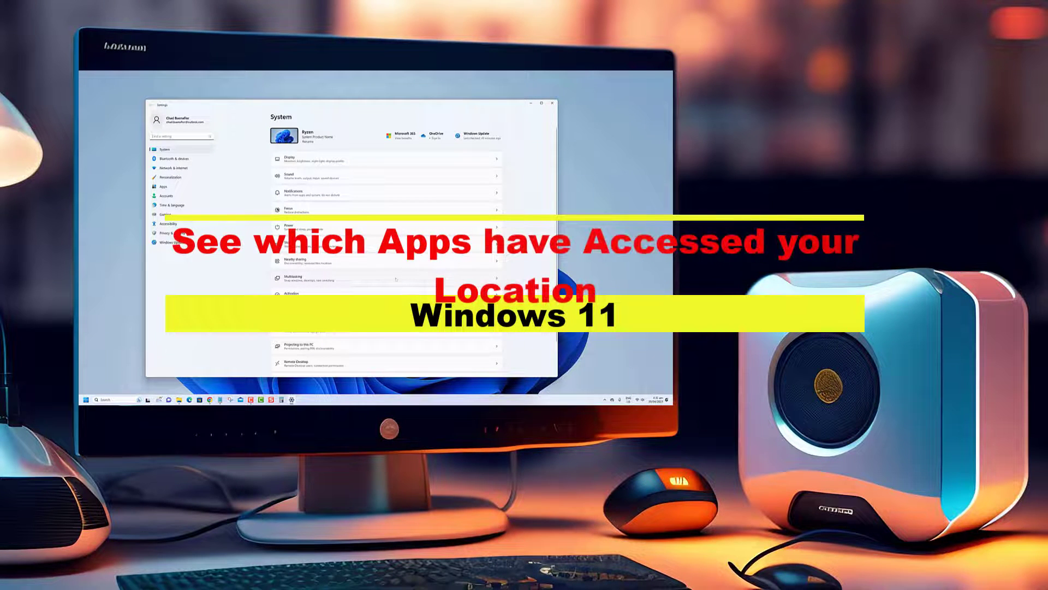
# - Browse the Network & internet, Bluetooth & devices and Apps pages, returning to System each time
pyautogui.scroll(-3)
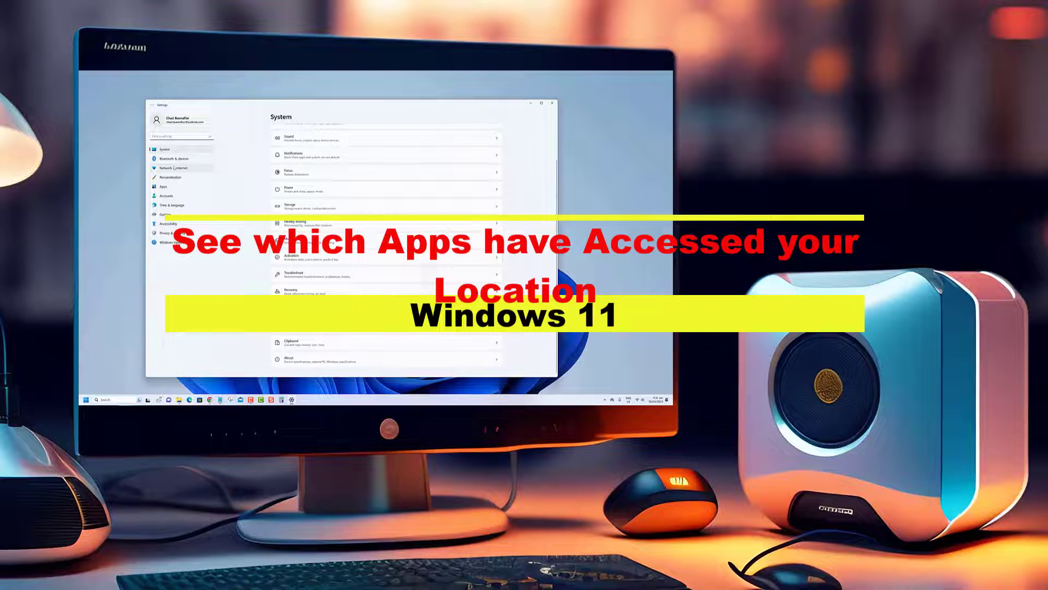
pyautogui.click(173, 168)
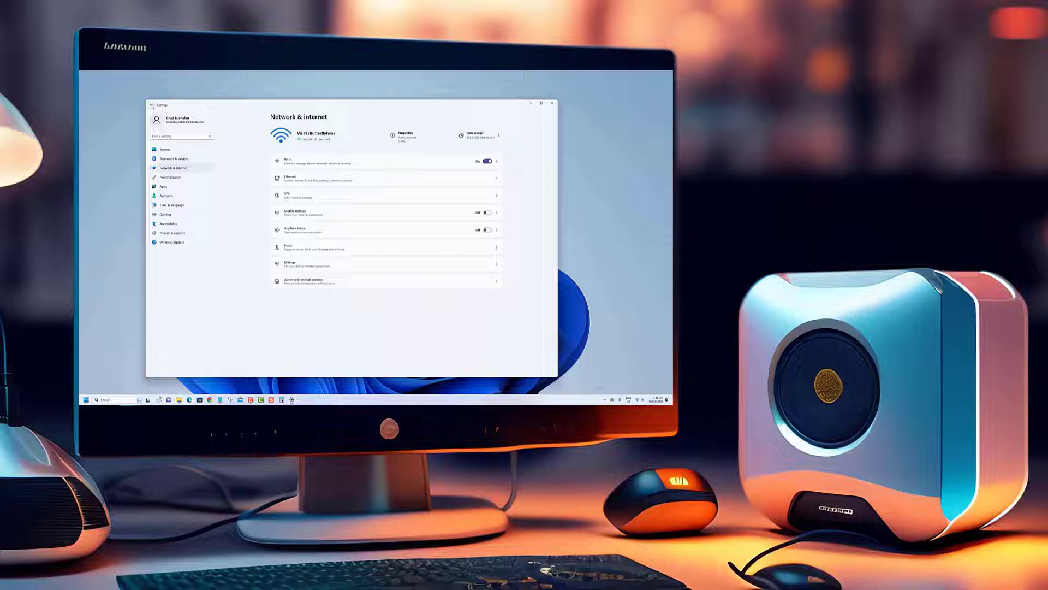
pyautogui.click(164, 148)
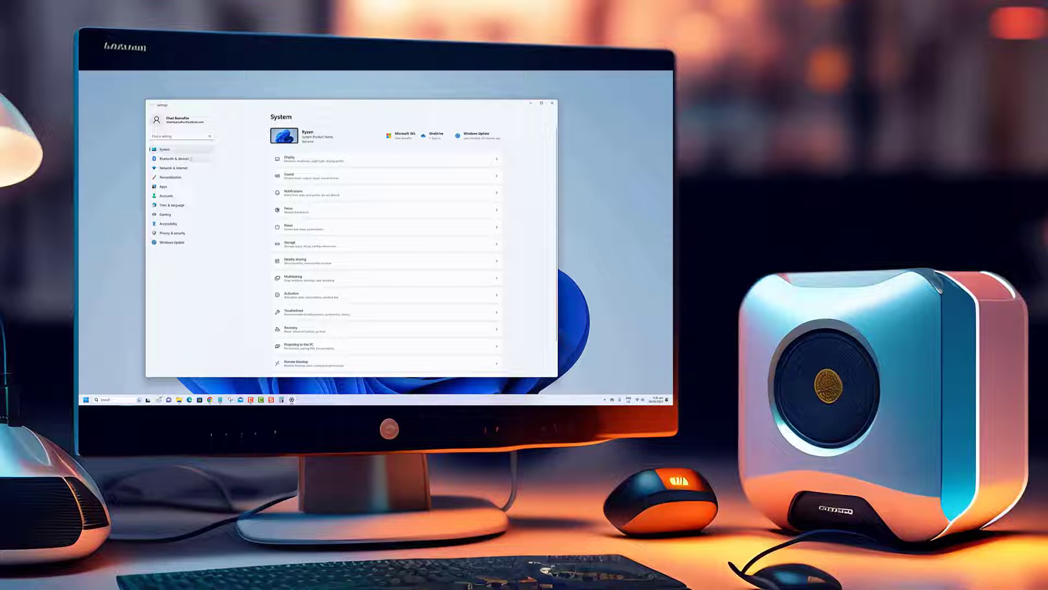
pyautogui.click(169, 158)
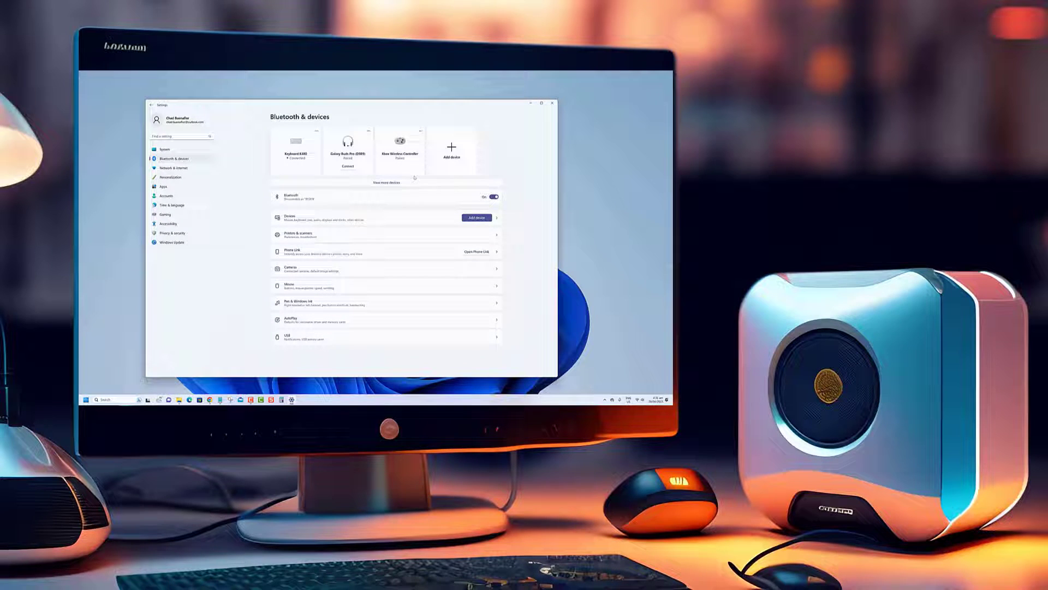
pyautogui.click(164, 149)
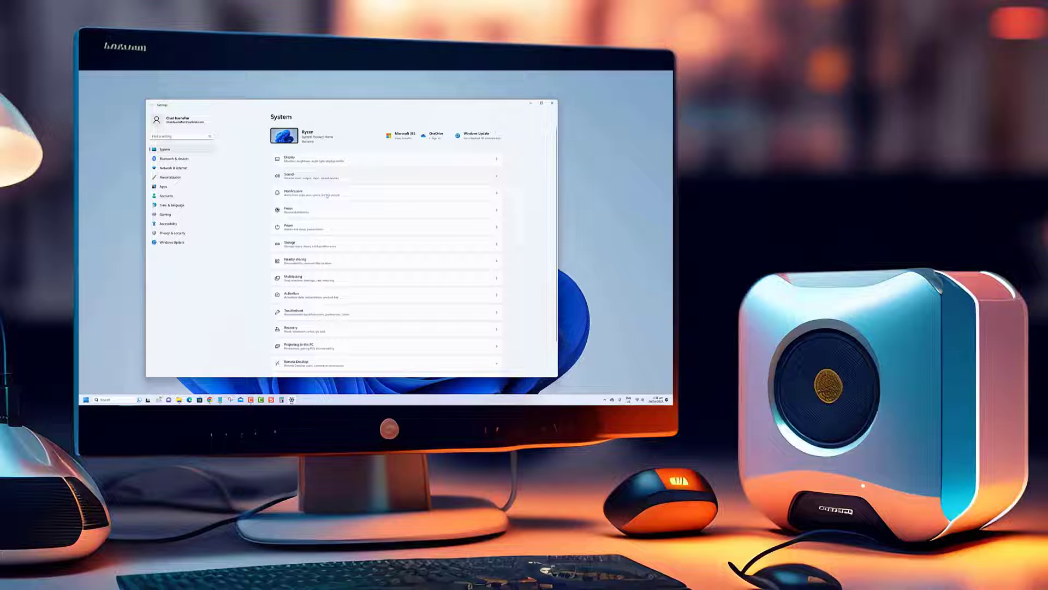
pyautogui.click(163, 186)
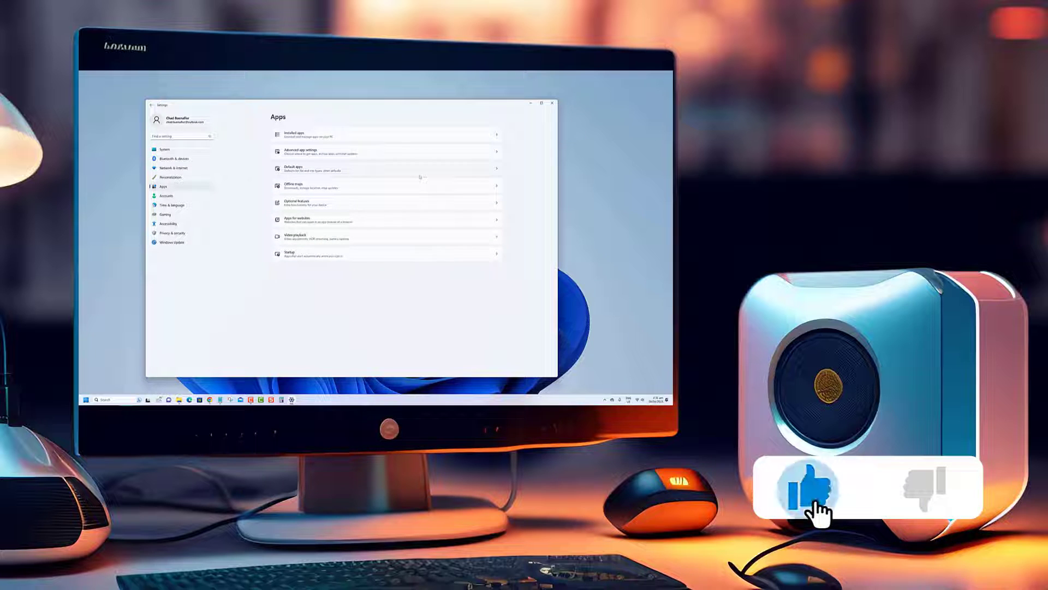
pyautogui.click(164, 149)
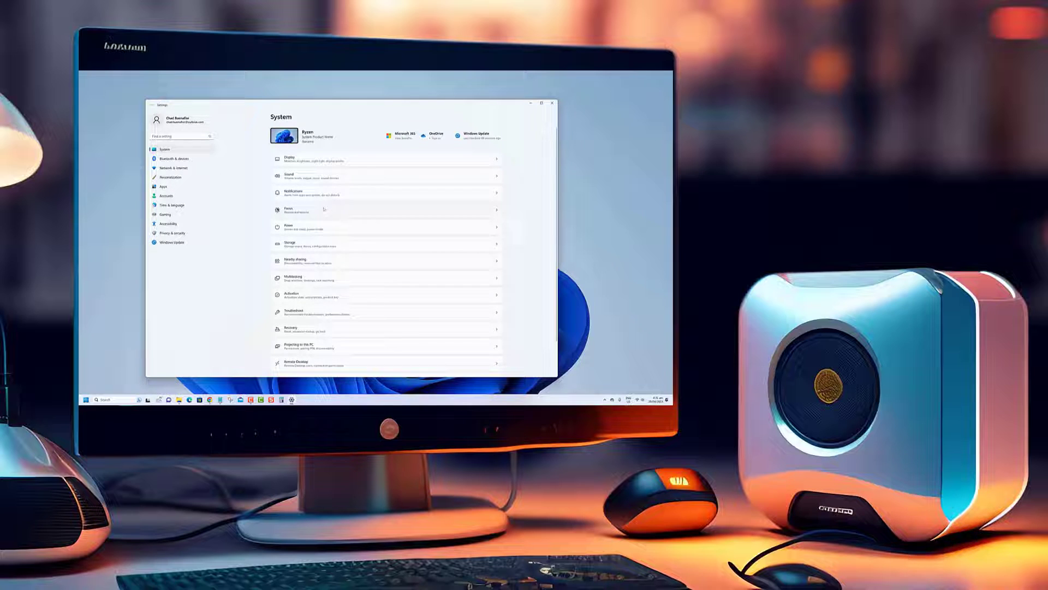
pyautogui.click(551, 104)
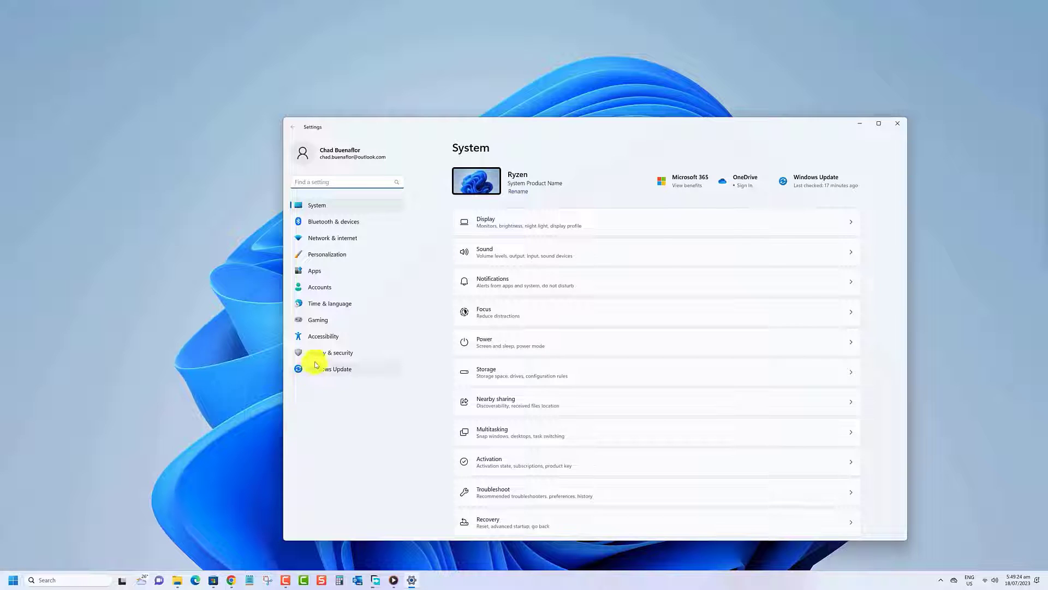
# - Go to the Privacy & security page from the sidebar
pyautogui.click(330, 353)
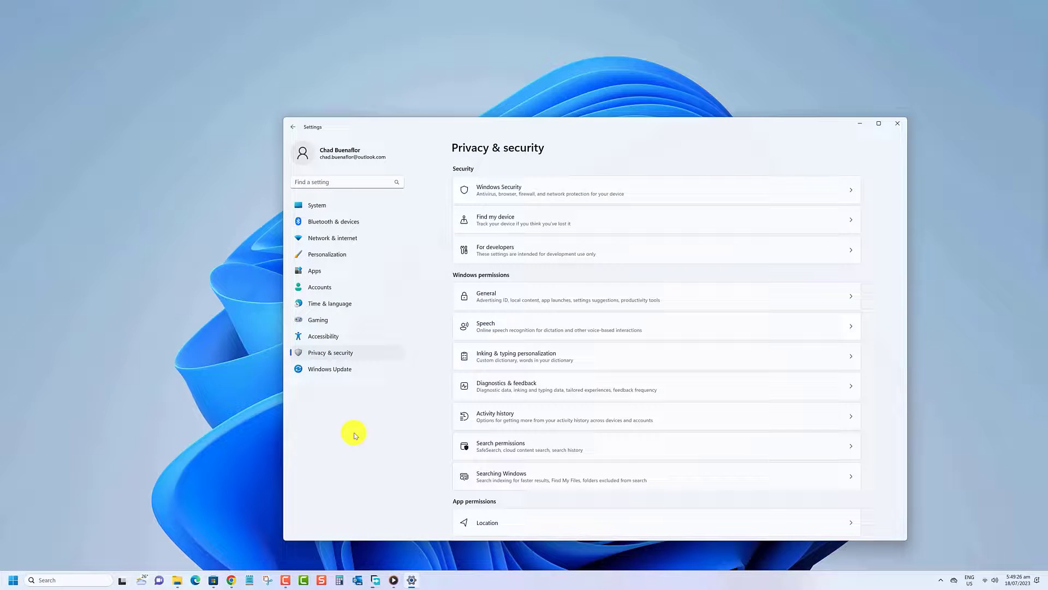
pyautogui.moveTo(505, 526)
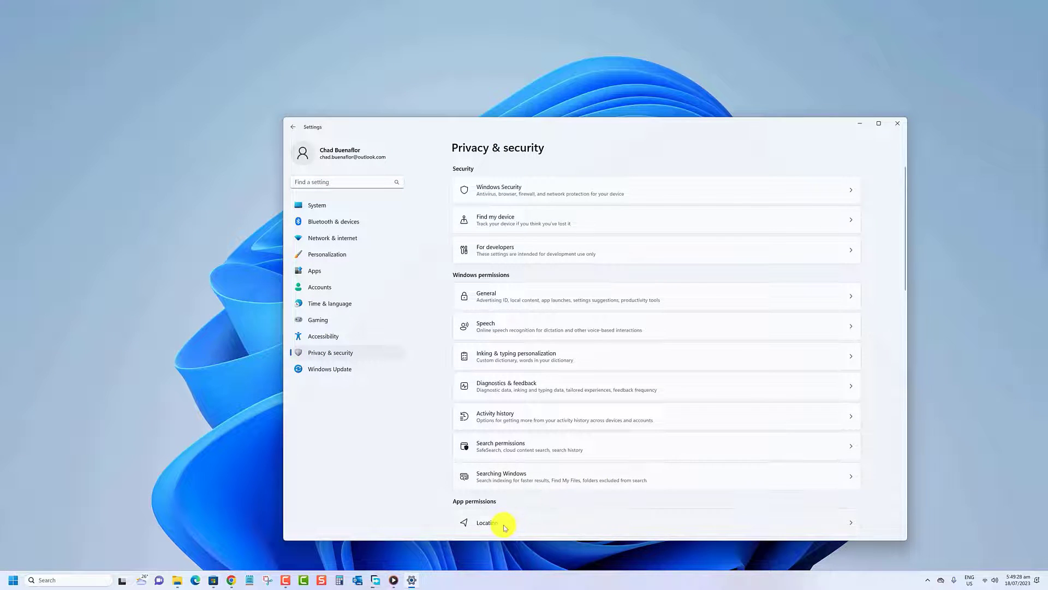
# - Go to Location under App permissions and expand its Recent activity section
pyautogui.click(487, 522)
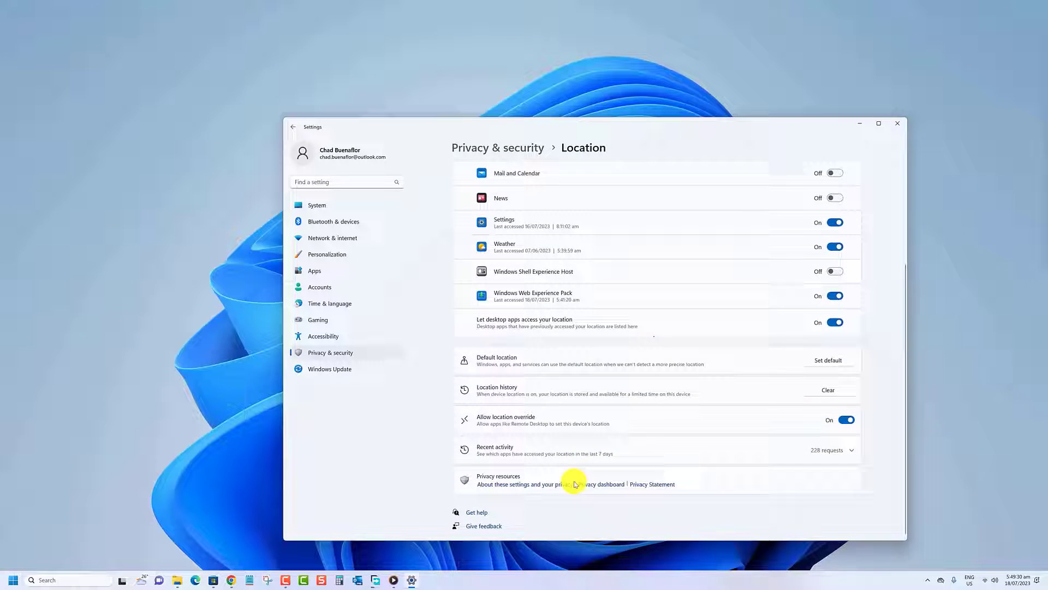
pyautogui.click(832, 450)
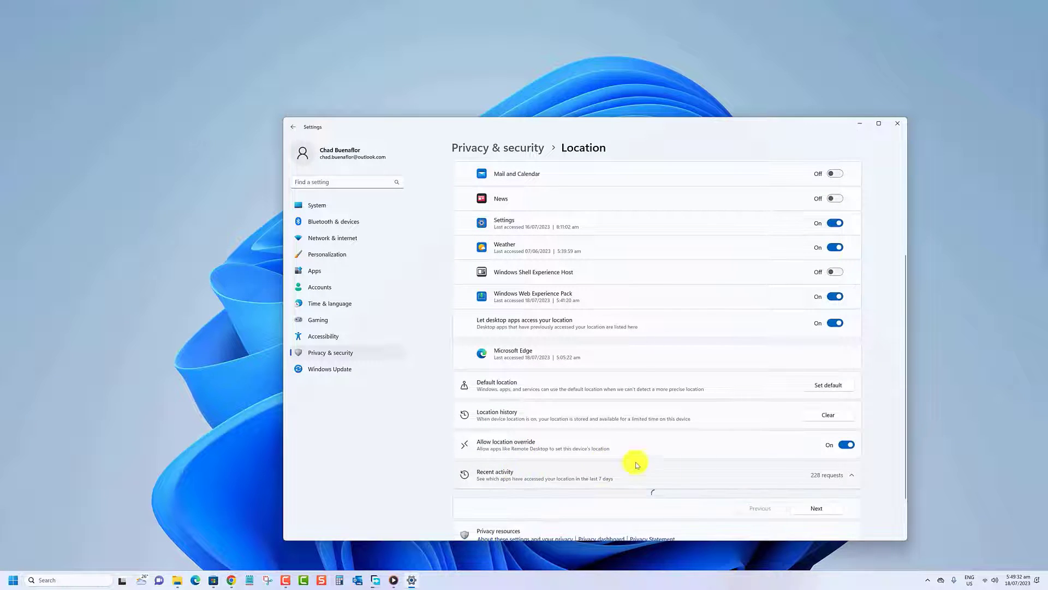
pyautogui.scroll(-3)
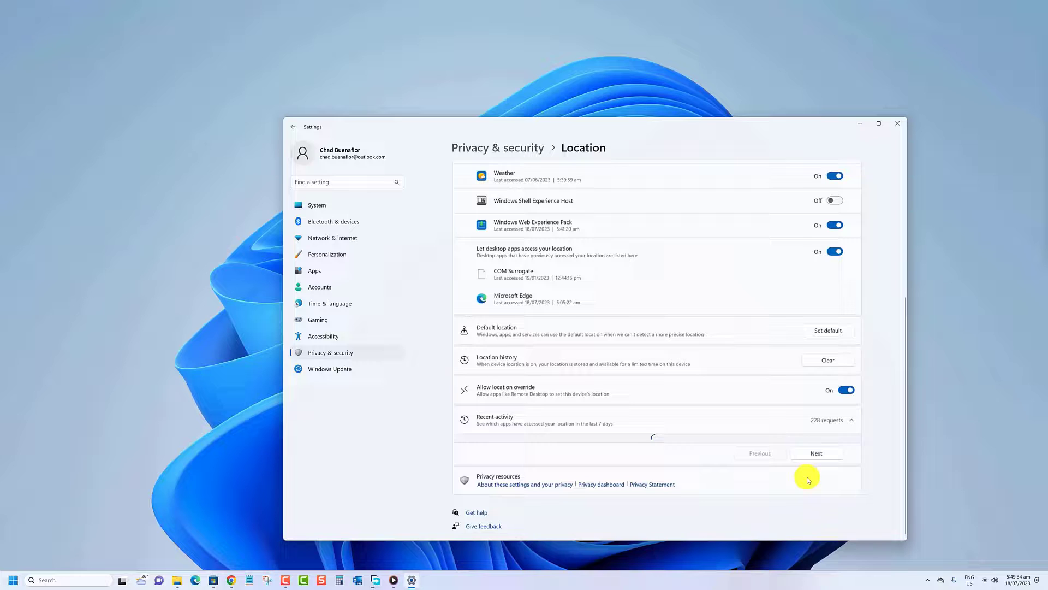
pyautogui.moveTo(538, 446)
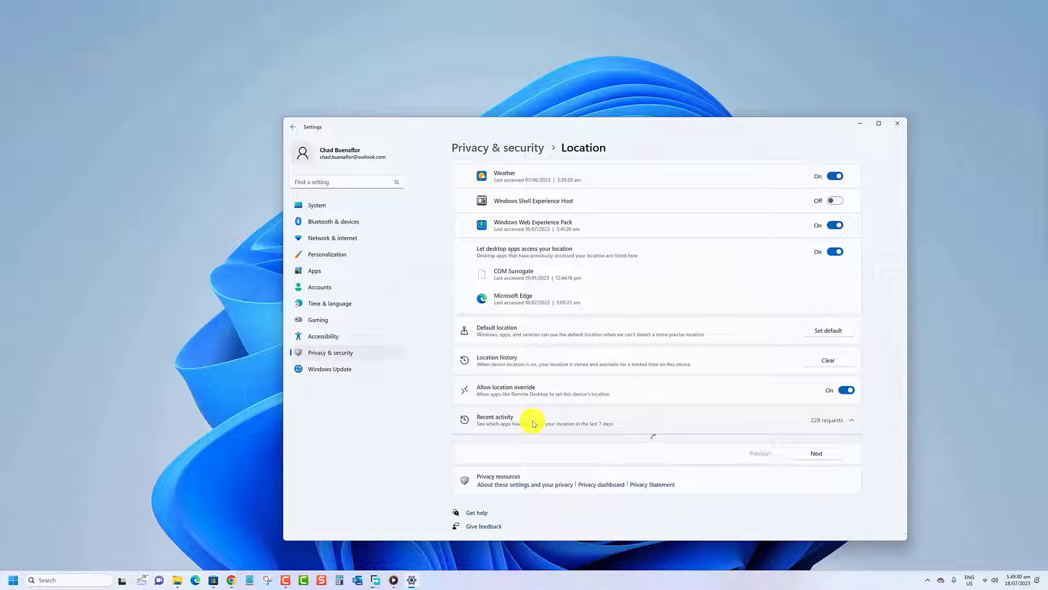
pyautogui.moveTo(698, 441)
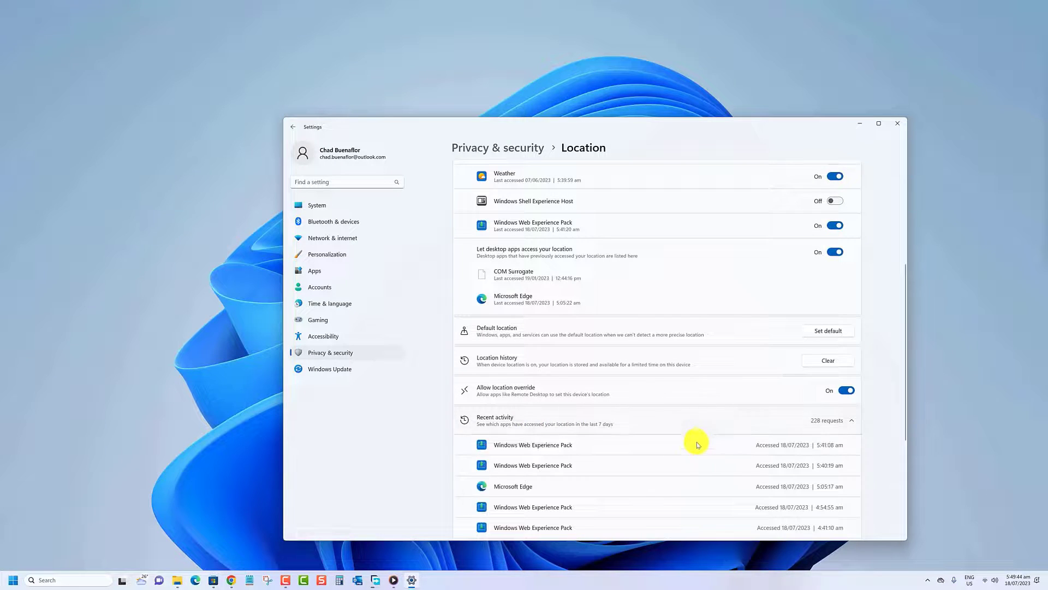
# - Review the recent location requests, e.g. Windows Web Experience Pack and Microsoft Edge, with access times
pyautogui.scroll(-3)
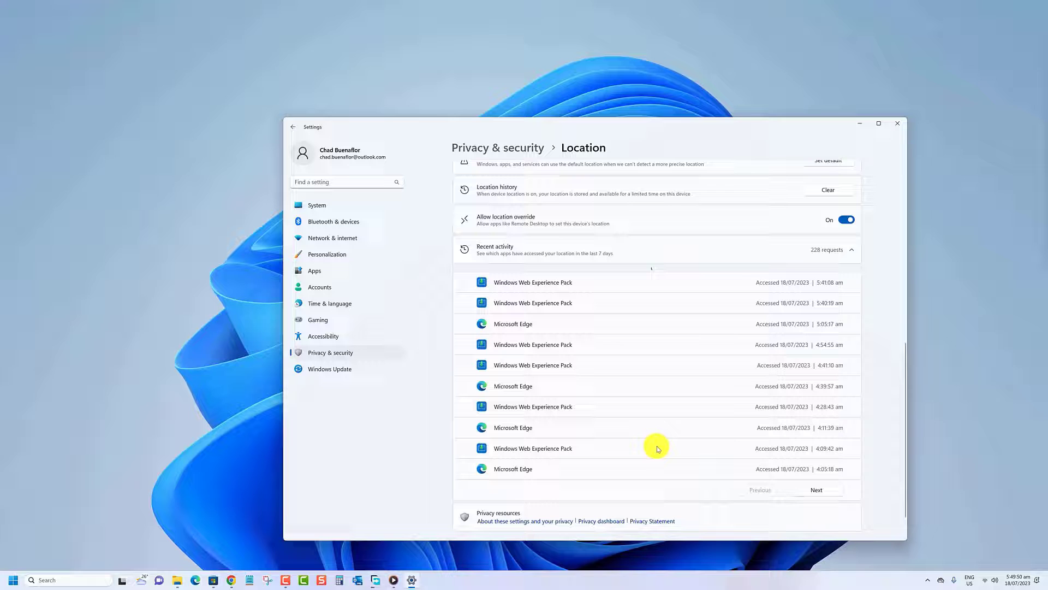
pyautogui.click(816, 489)
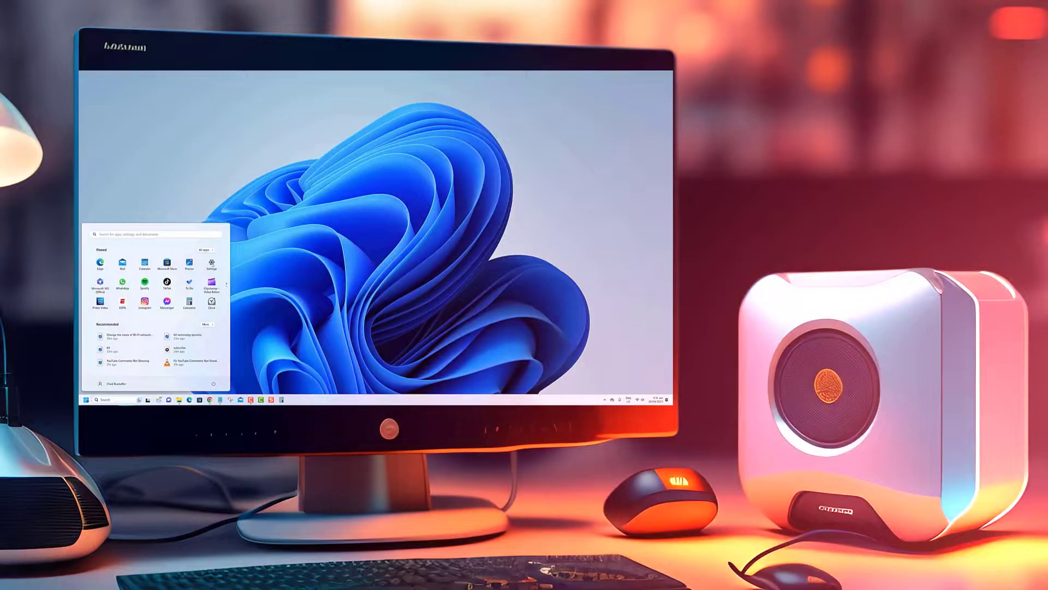
pyautogui.click(211, 266)
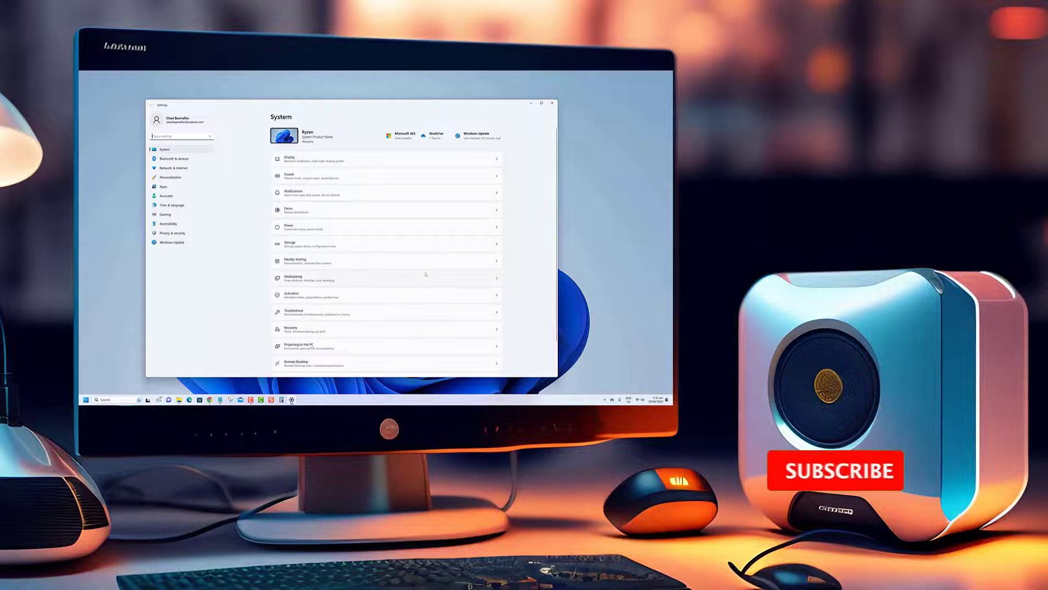
pyautogui.scroll(-3)
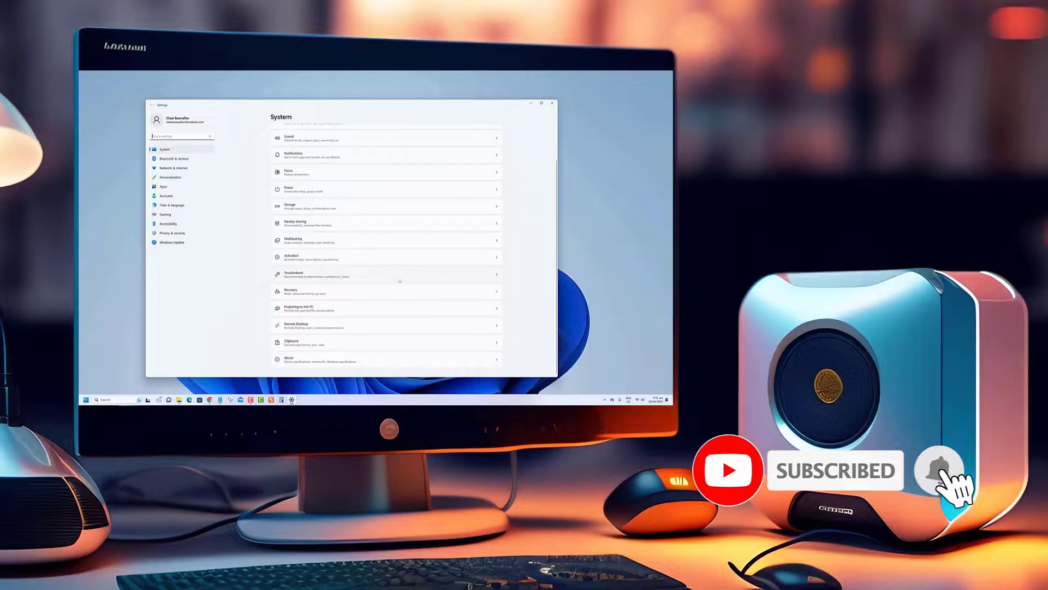
pyautogui.click(171, 168)
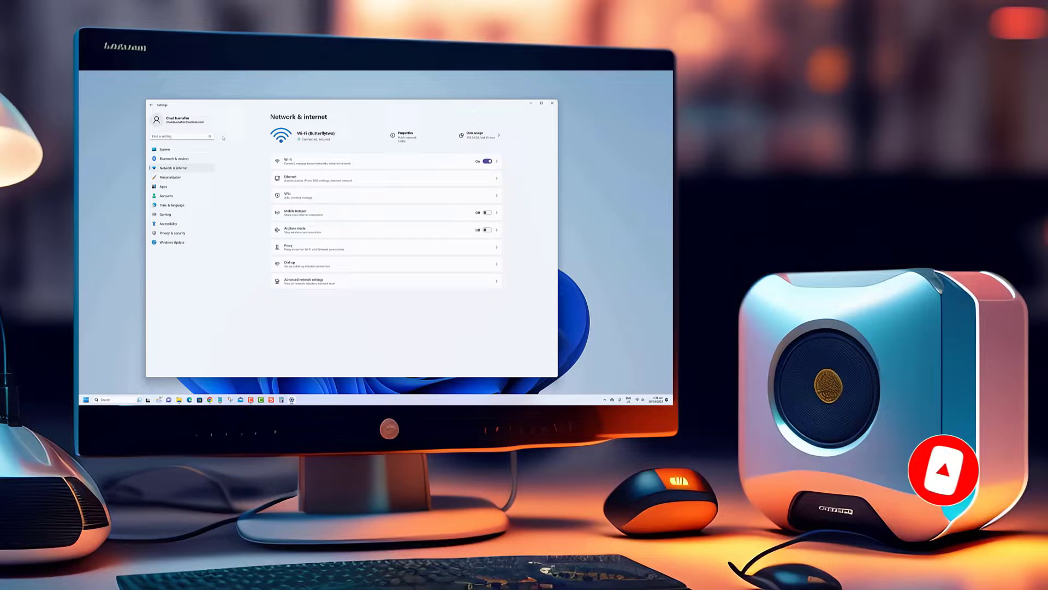
pyautogui.click(165, 150)
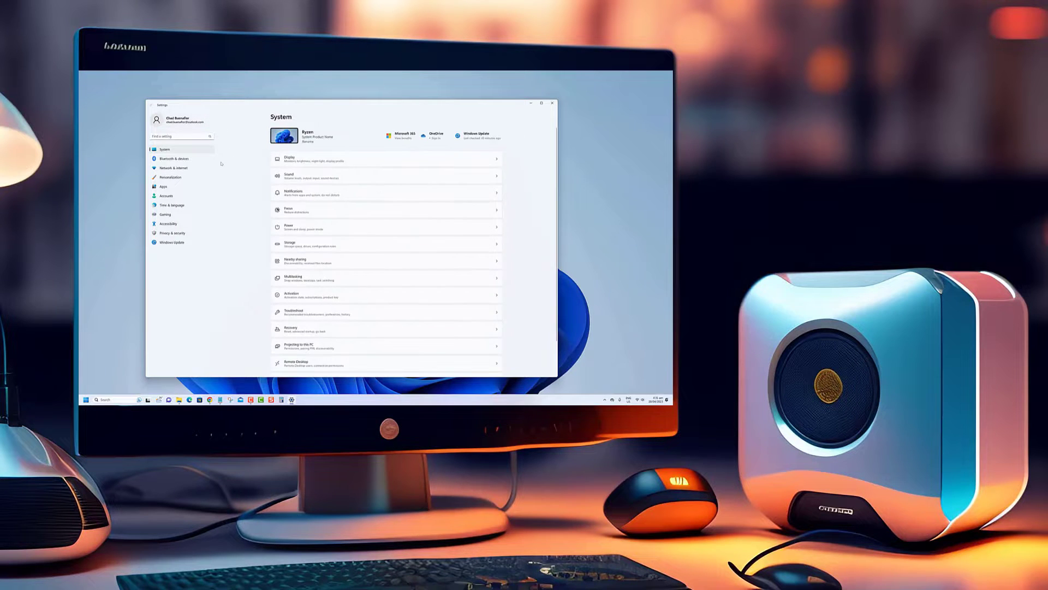